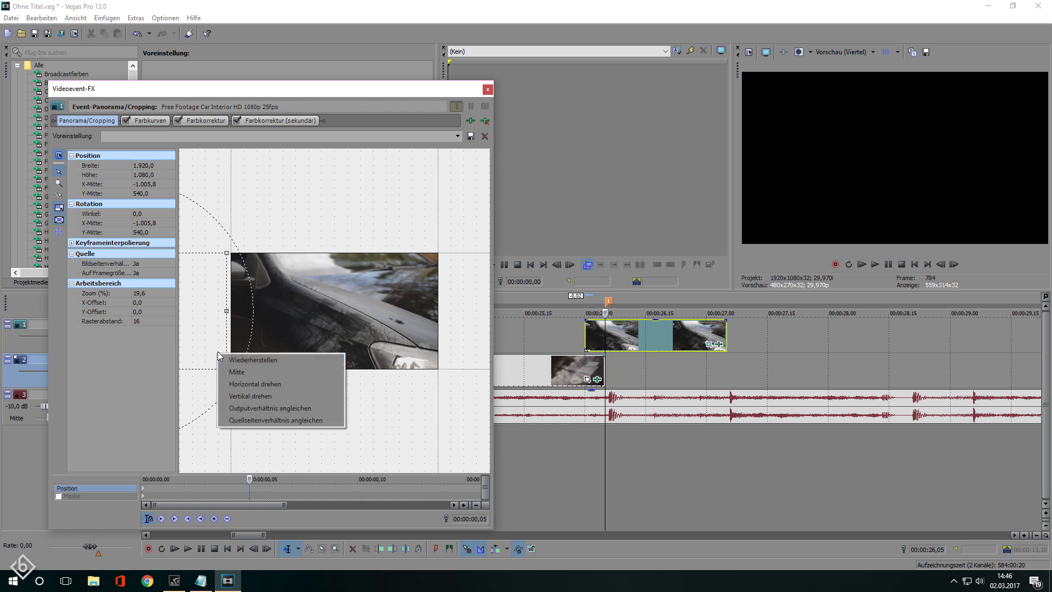
- Centre the crop frame on the image via Mitte and leave the Pan/Crop settings
click(253, 360)
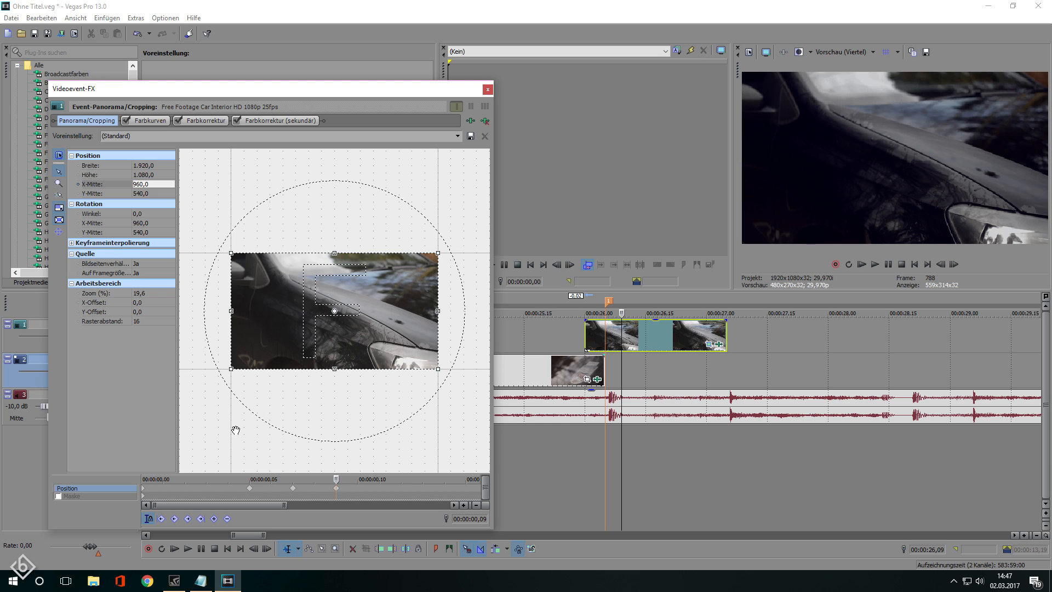
click(486, 88)
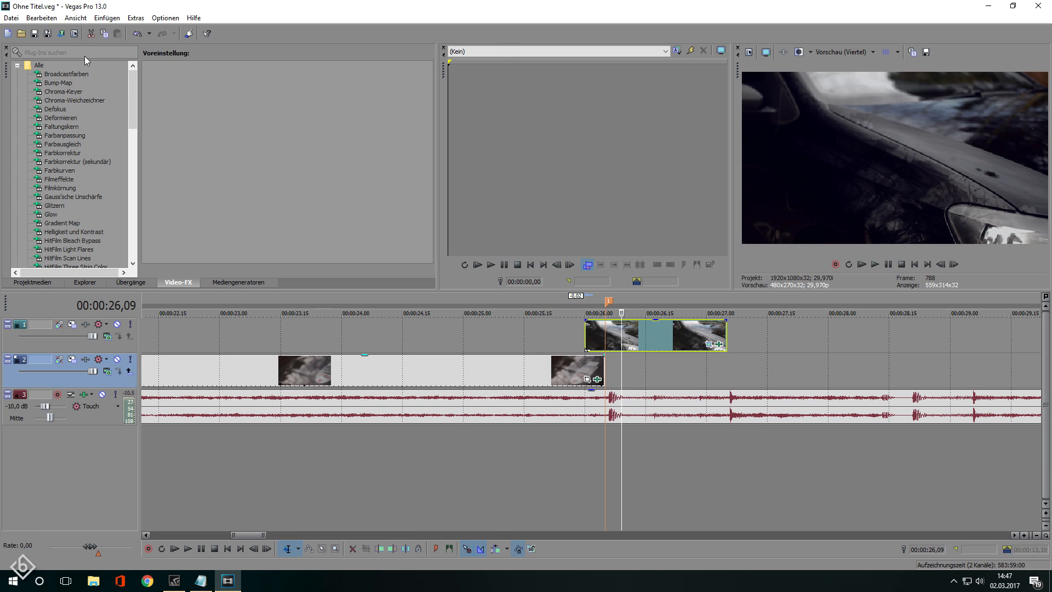
- Find Lineare Unschärfe by searching 'unsch' and apply its Horizontales Licht preset to the clip
text(unsch)
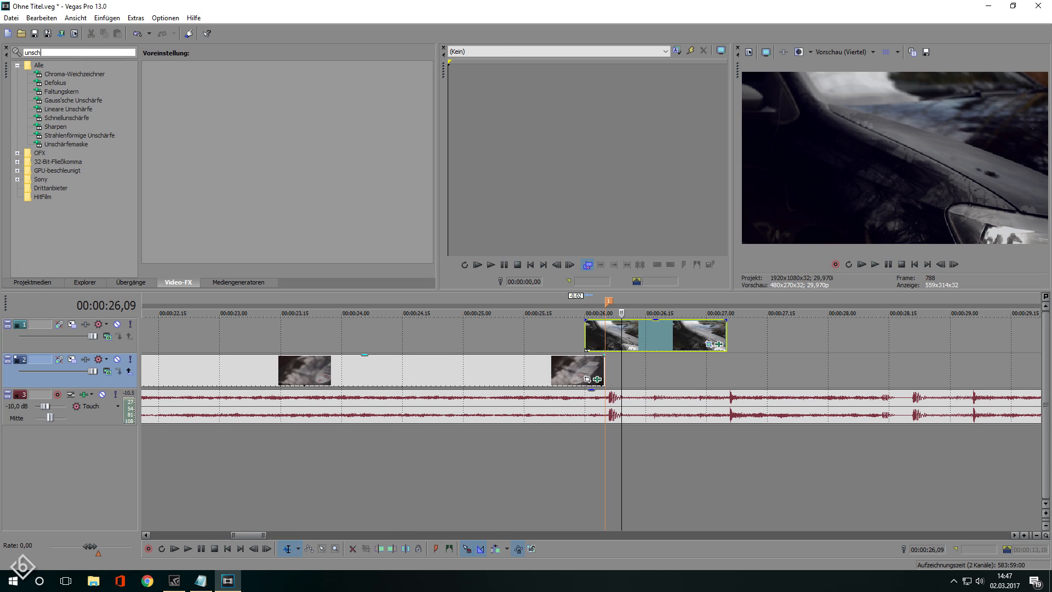
click(67, 108)
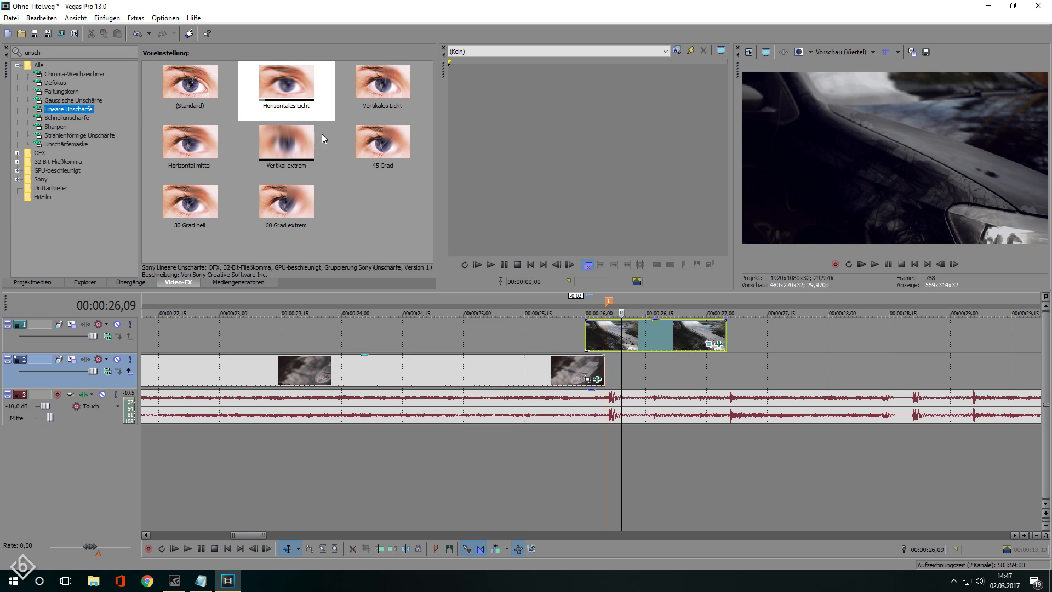
double_click(286, 82)
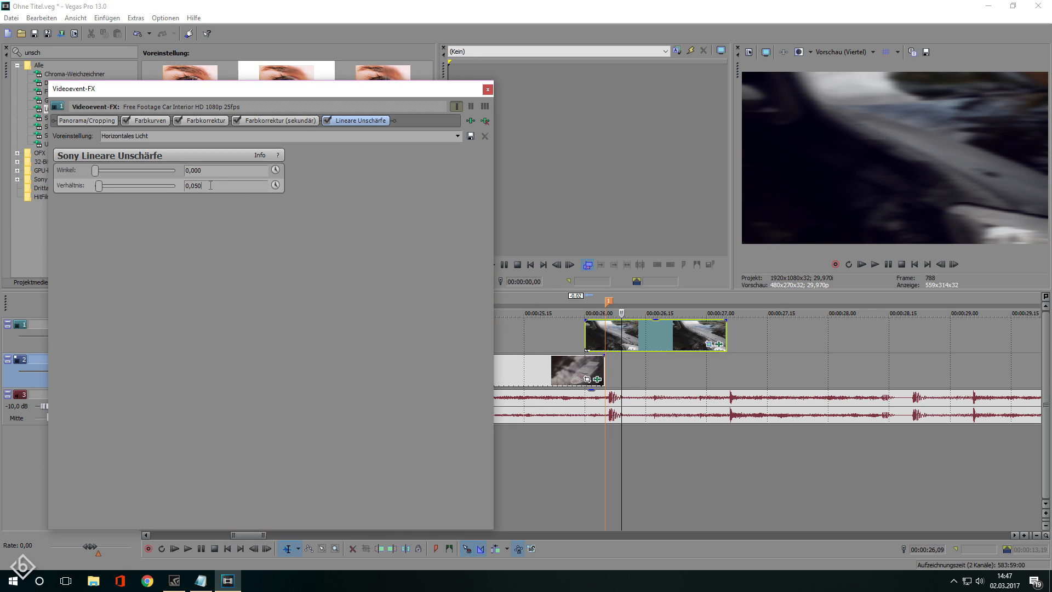
- Keyframe the blur Verhältnis from 0,100 down to 0,000 over the first frames and finish the effect setup
text(0,100)
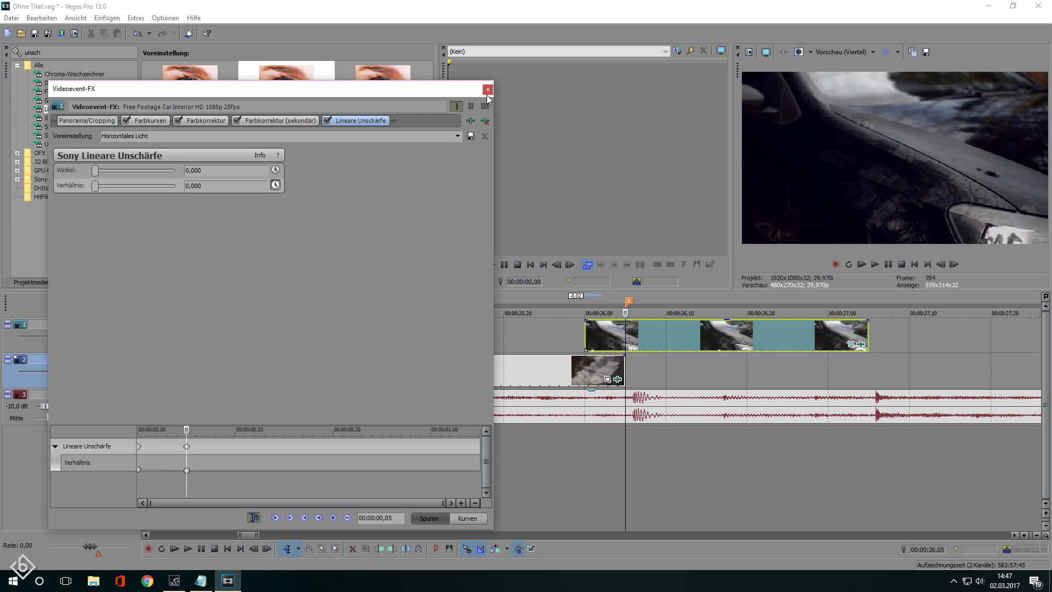
click(486, 89)
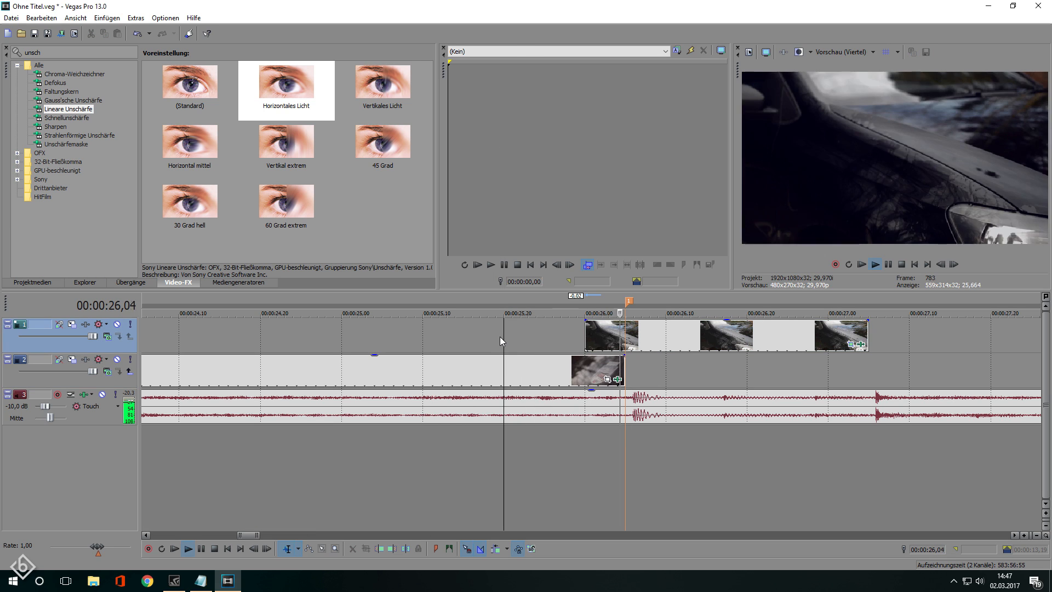